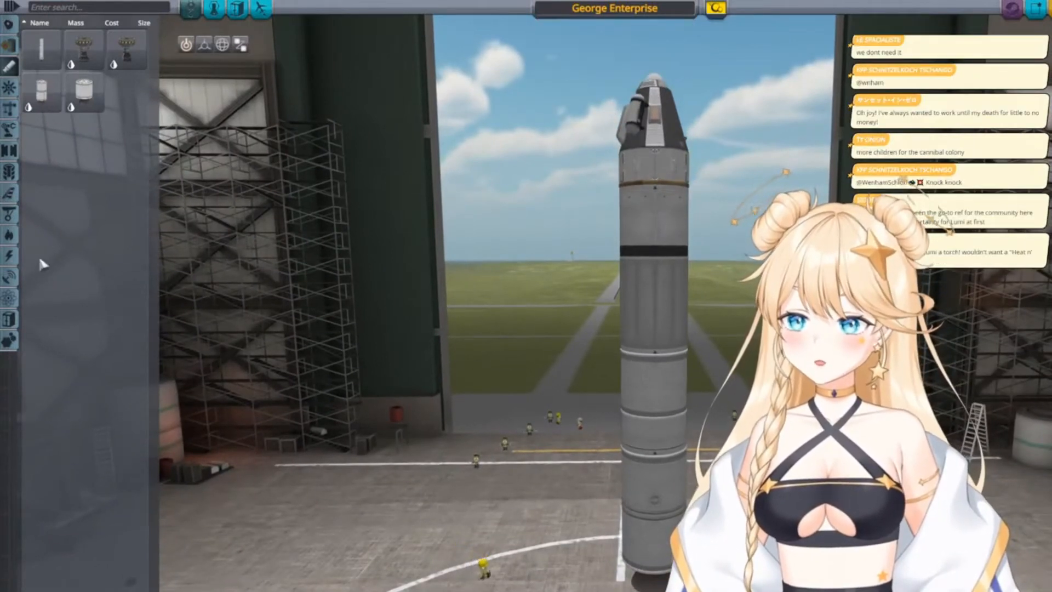
mouse_move(26, 272)
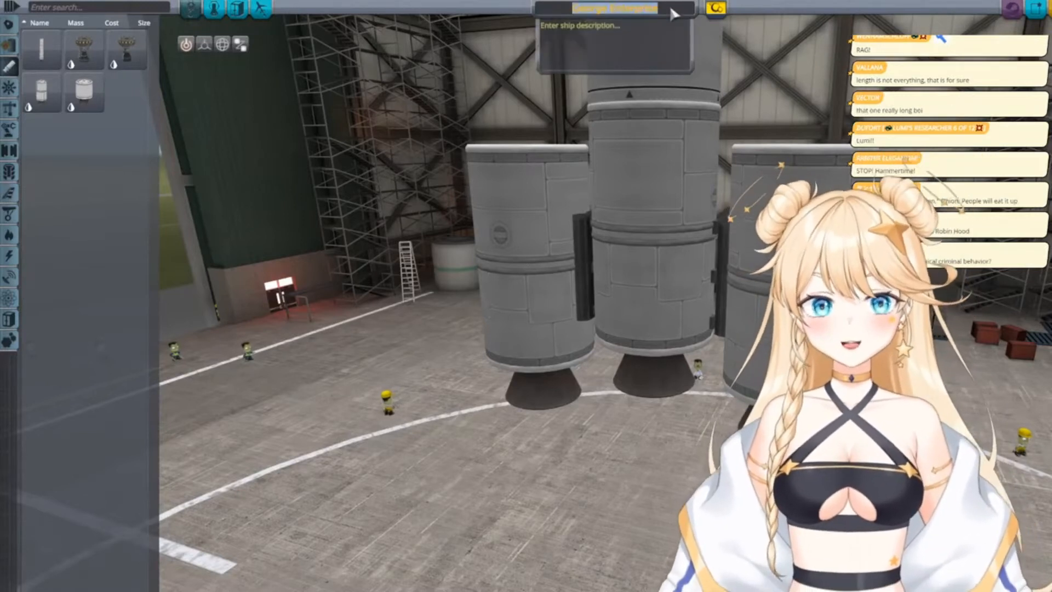
Name the ship 'Soylent Green', then return to the name field to enter a new name.
type("Soylent Green")
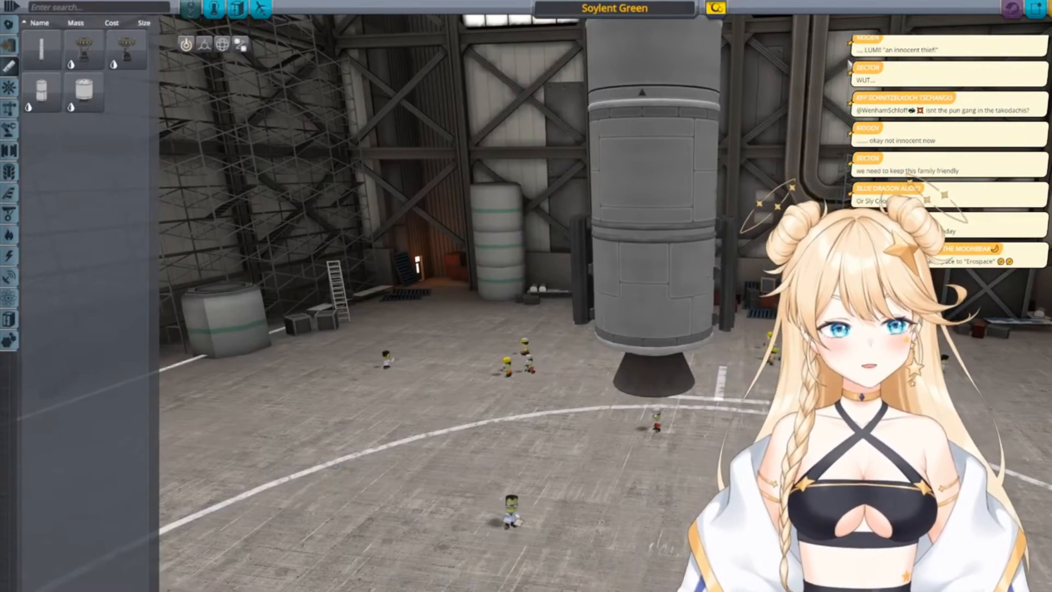
left_click(612, 9)
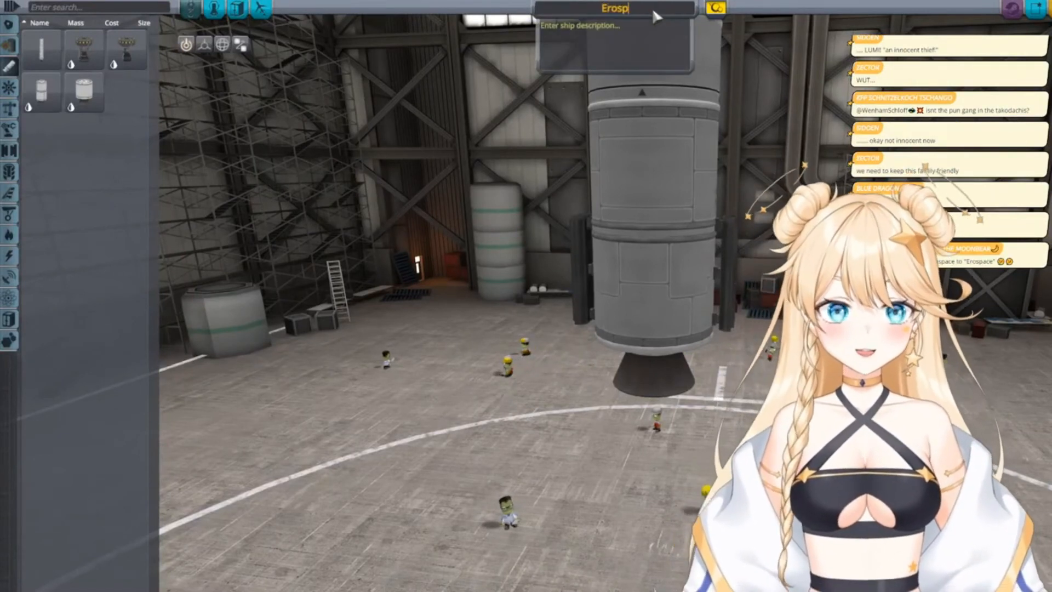